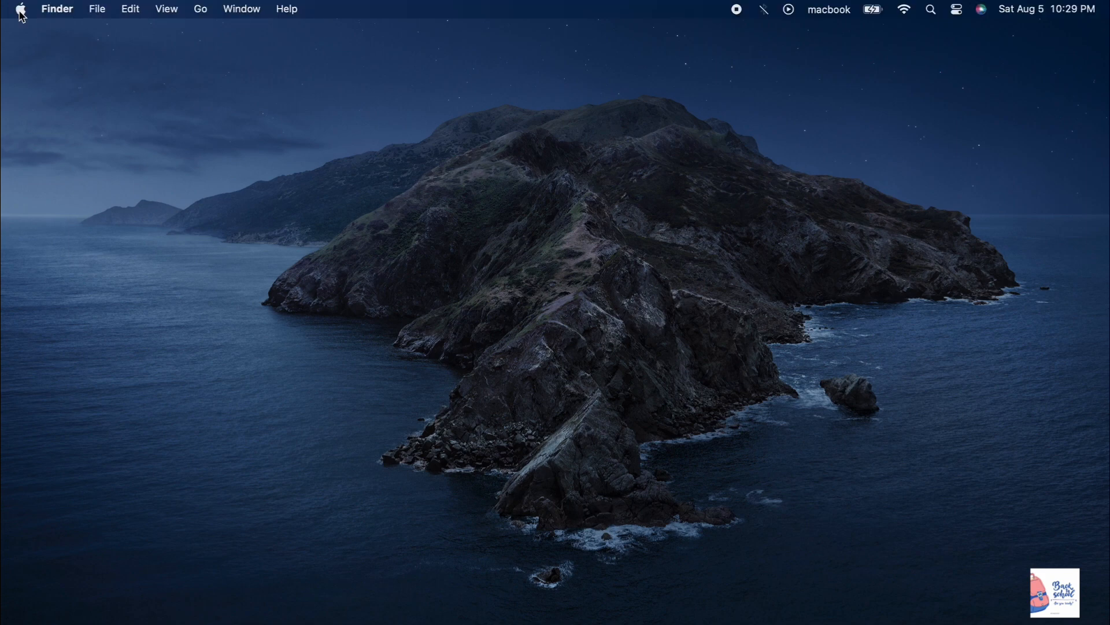
# Open System Settings from the Apple menu and go to the Users & Groups pane.
pyautogui.click(19, 9)
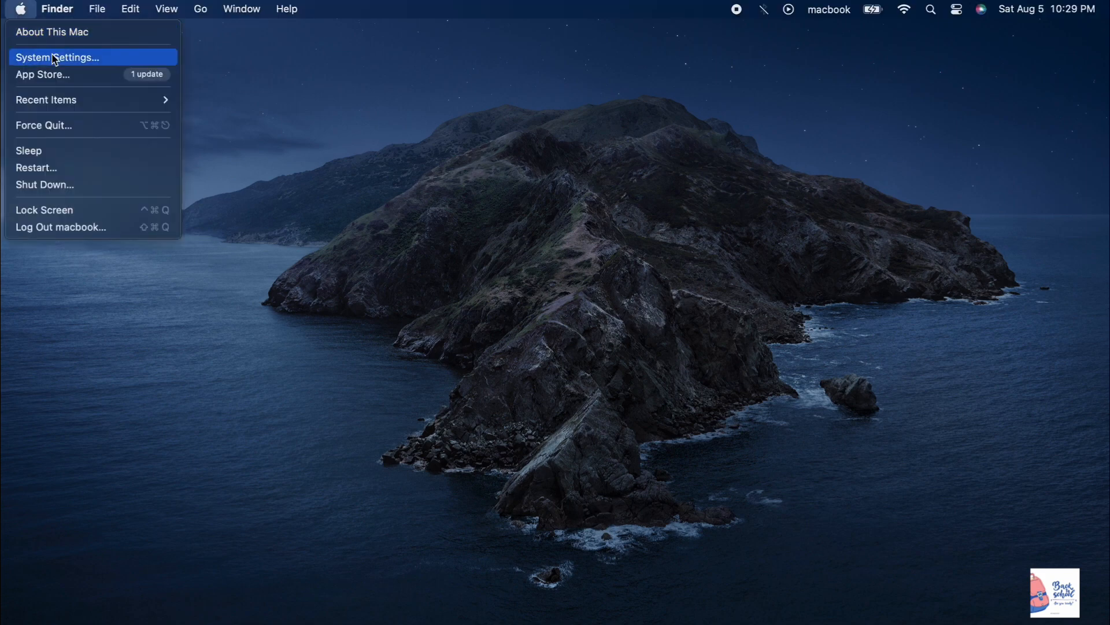
pyautogui.click(58, 58)
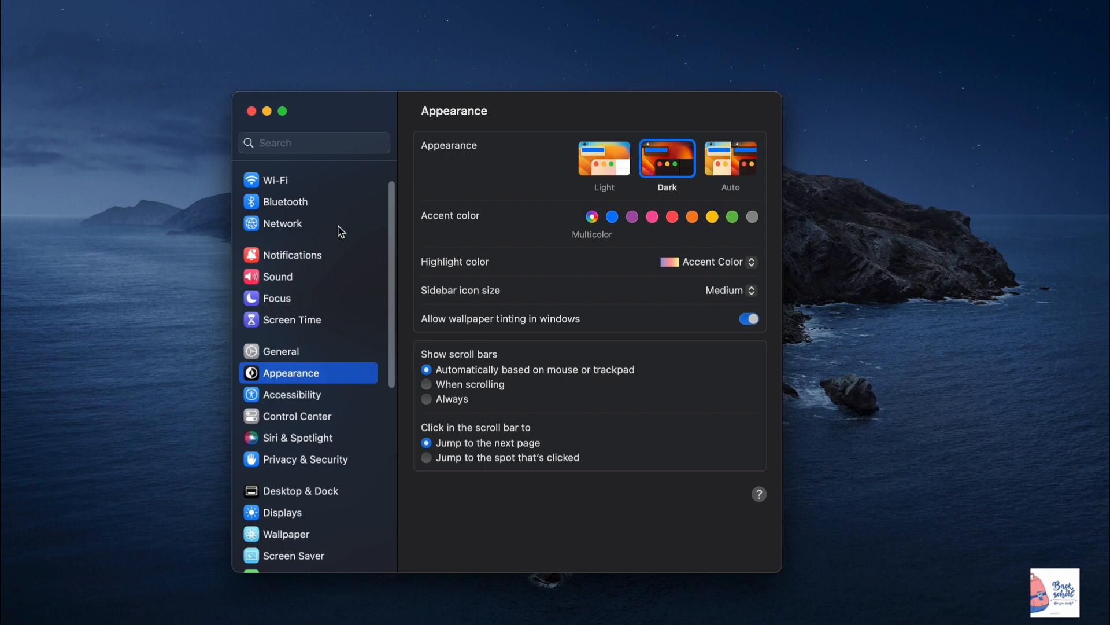
pyautogui.scroll(-3)
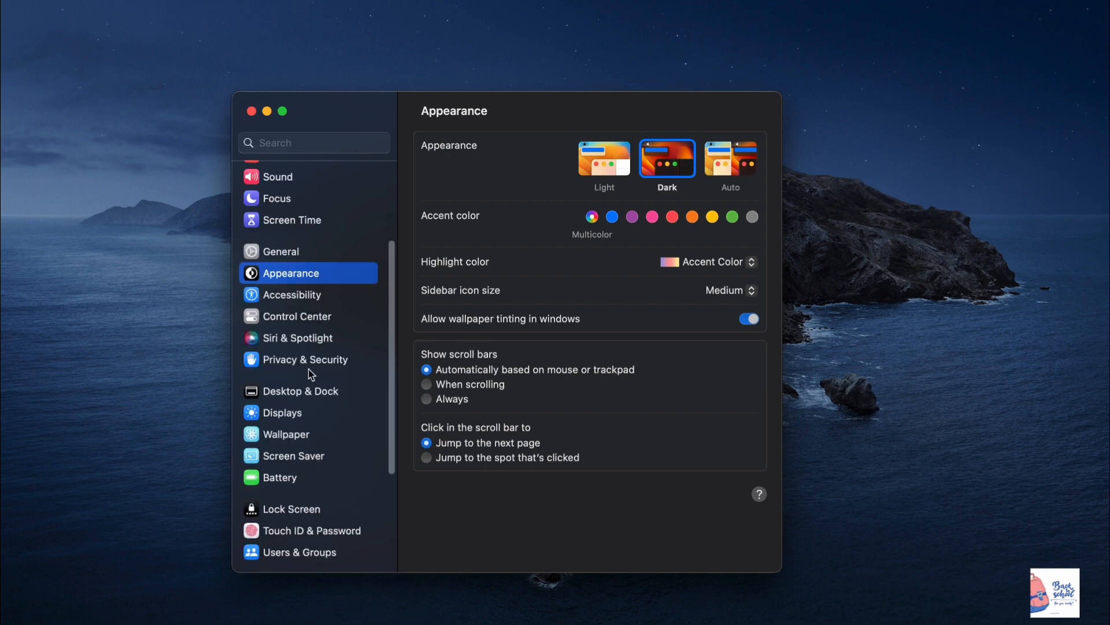
pyautogui.click(296, 493)
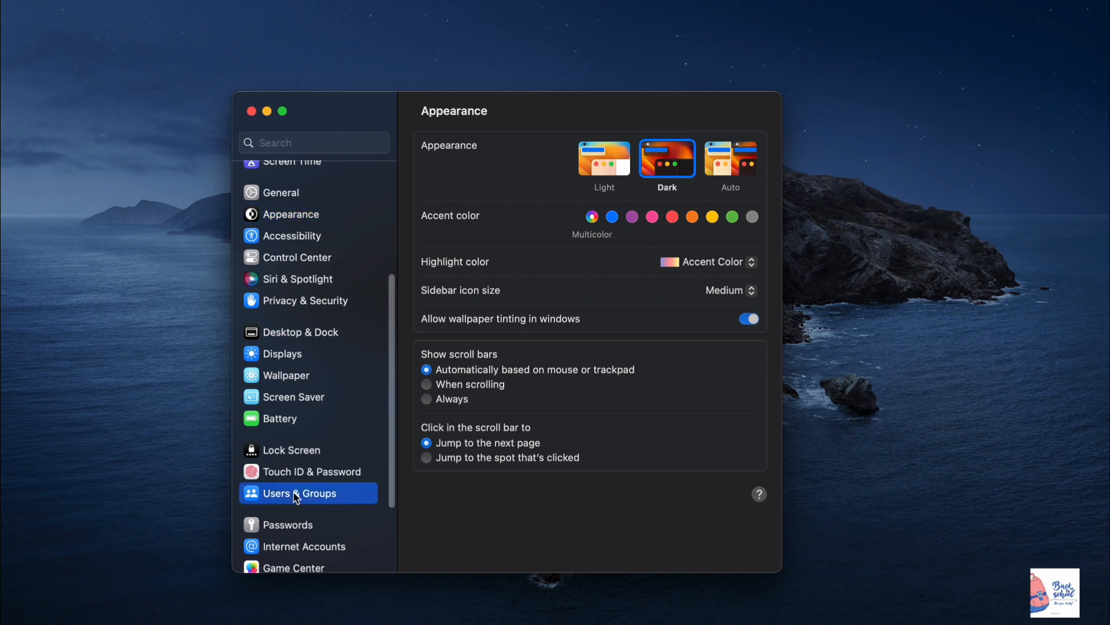
pyautogui.click(295, 492)
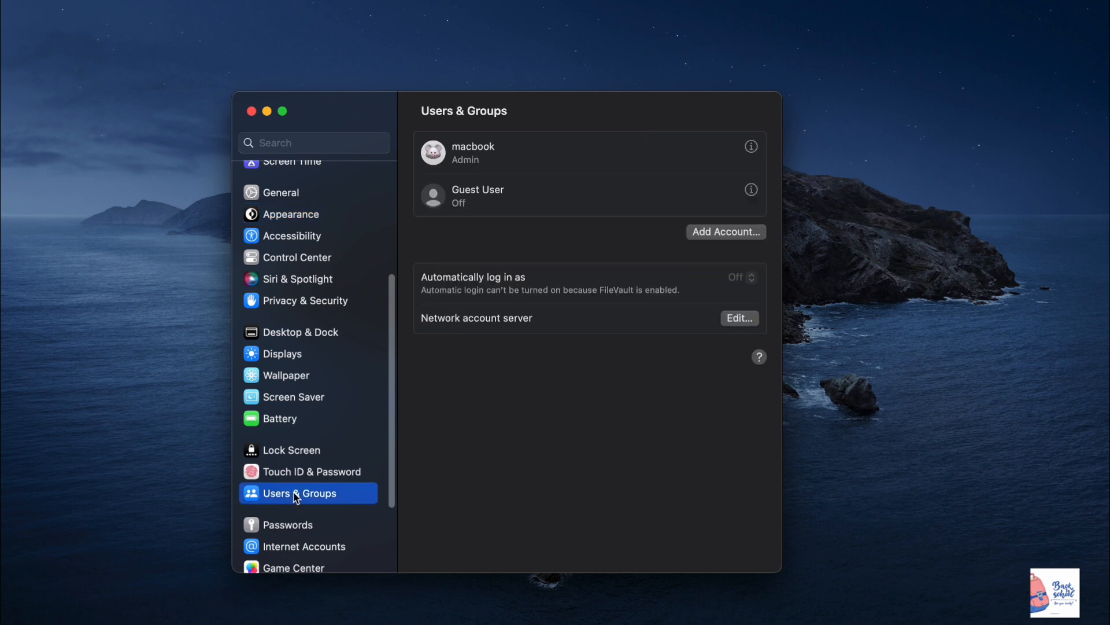
pyautogui.moveTo(435, 164)
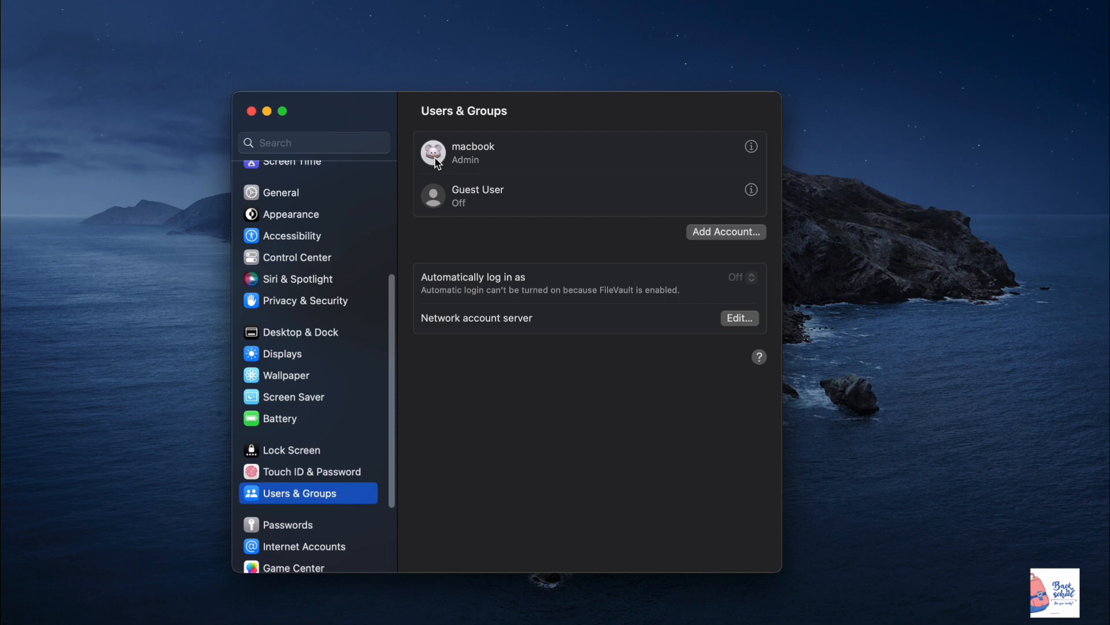
# Open the admin account's picture editor and browse Monogram, Photos and Suggestions before returning to Memoji.
pyautogui.click(432, 151)
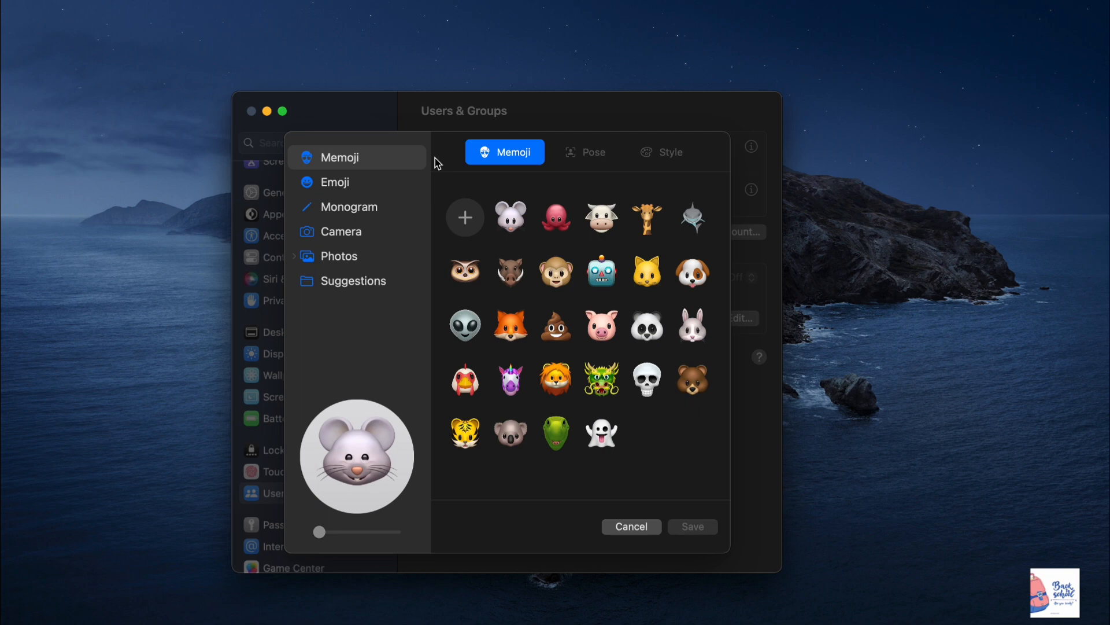
pyautogui.moveTo(491, 324)
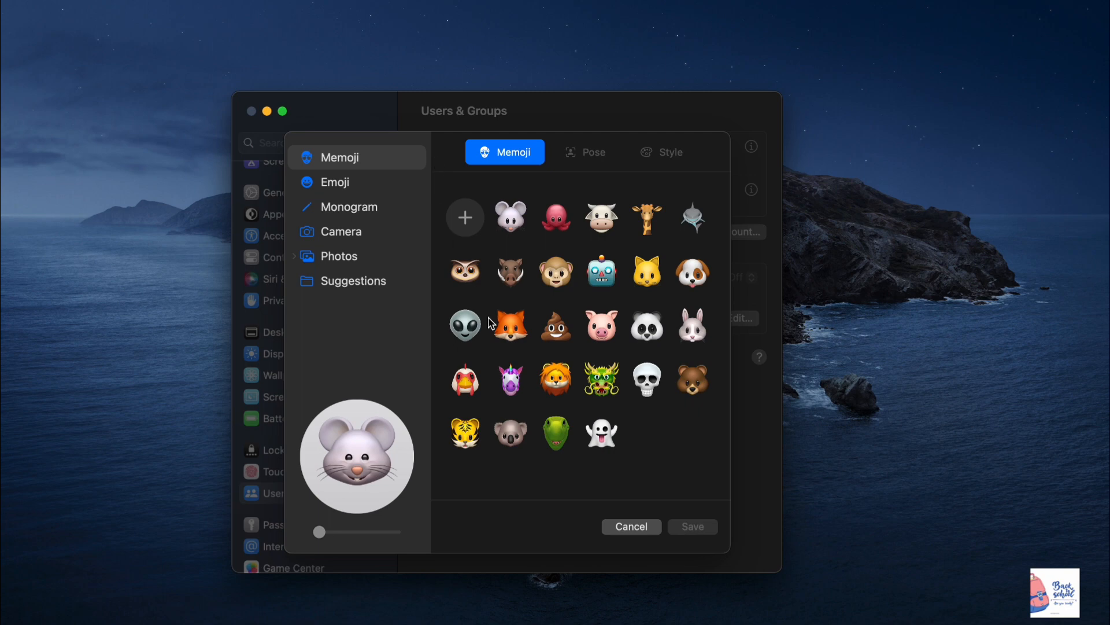
pyautogui.moveTo(381, 169)
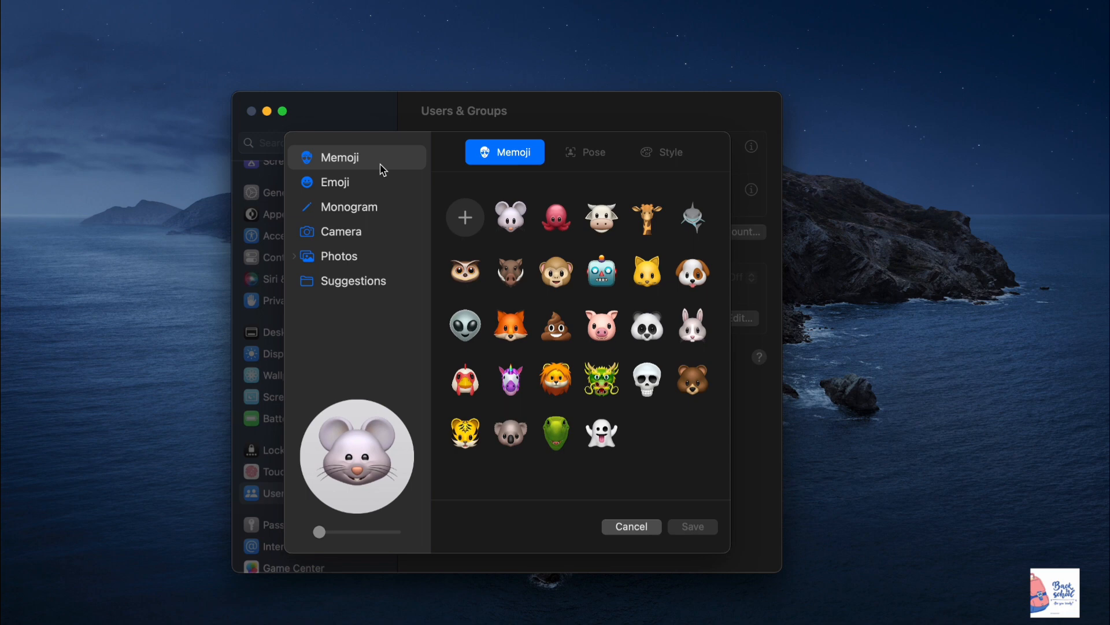
pyautogui.click(348, 207)
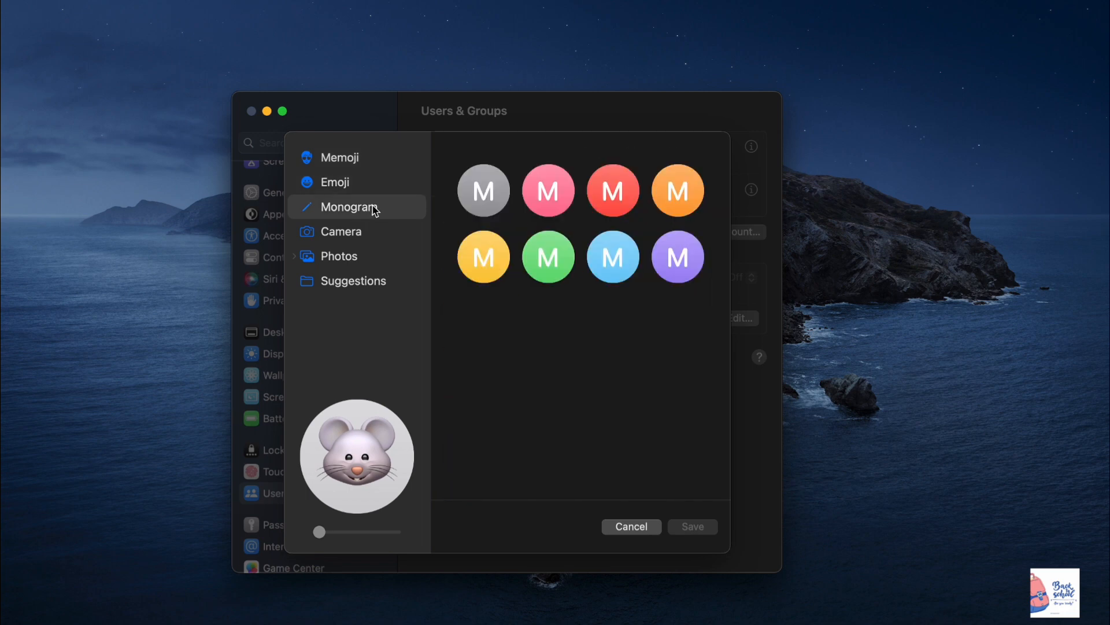
pyautogui.moveTo(374, 235)
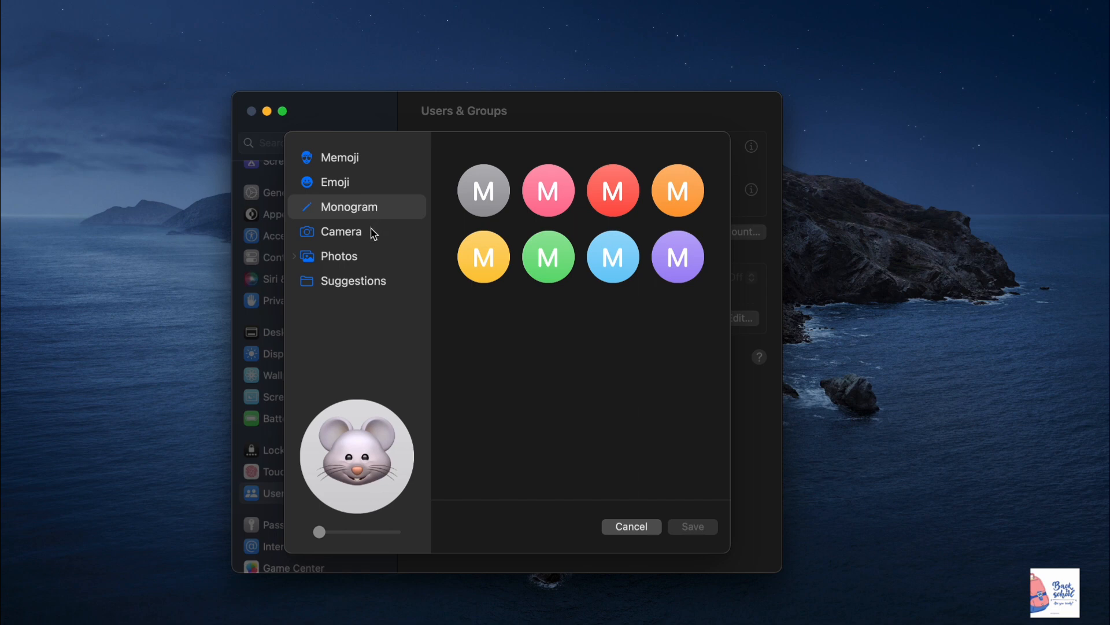
pyautogui.click(339, 255)
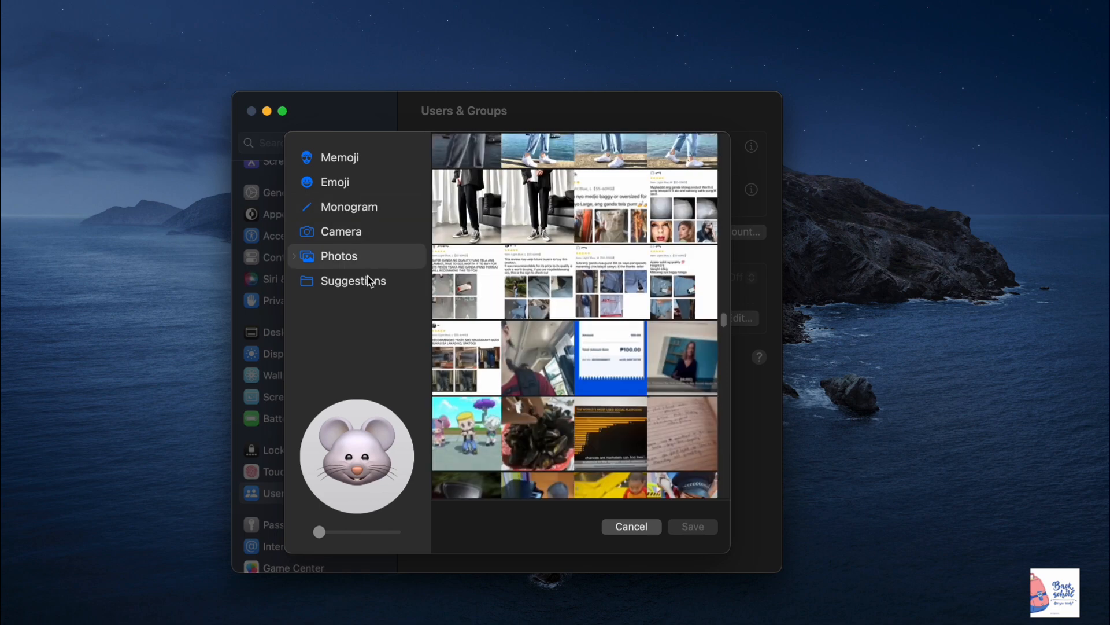
pyautogui.click(354, 280)
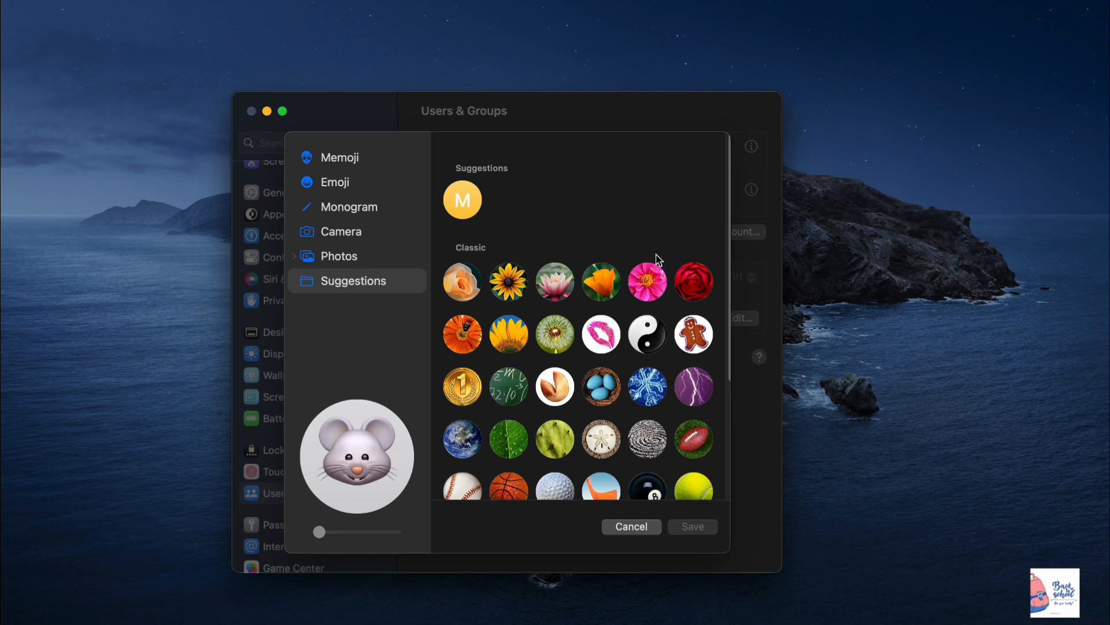
pyautogui.click(339, 157)
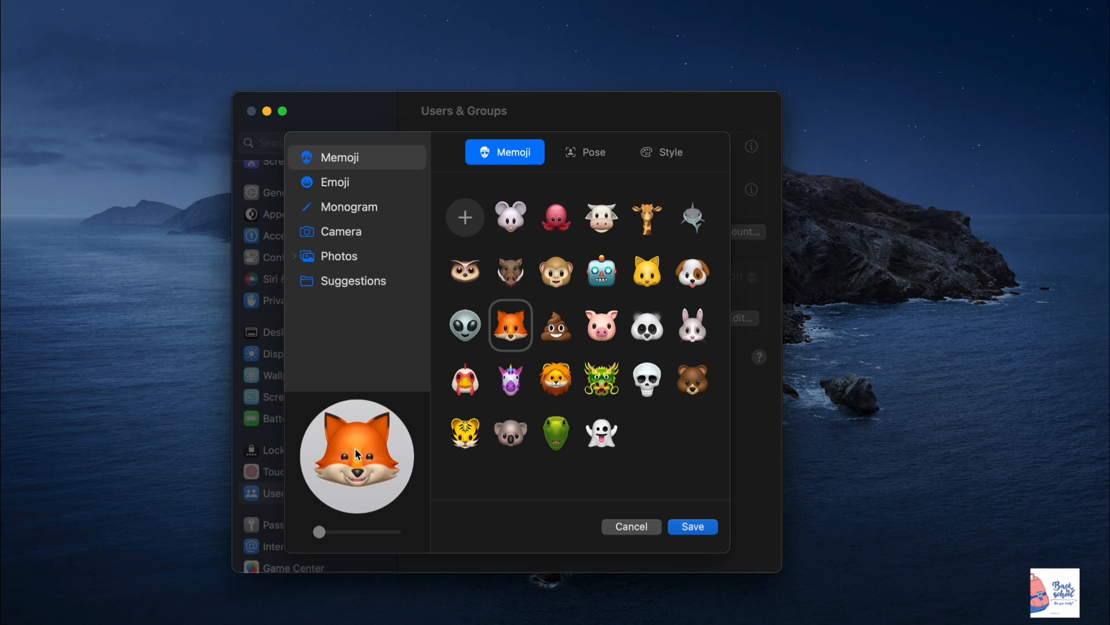
# Adjust the fox Memoji's position and zoom within the picture circle.
pyautogui.moveTo(319, 531); pyautogui.dragTo(364, 531)
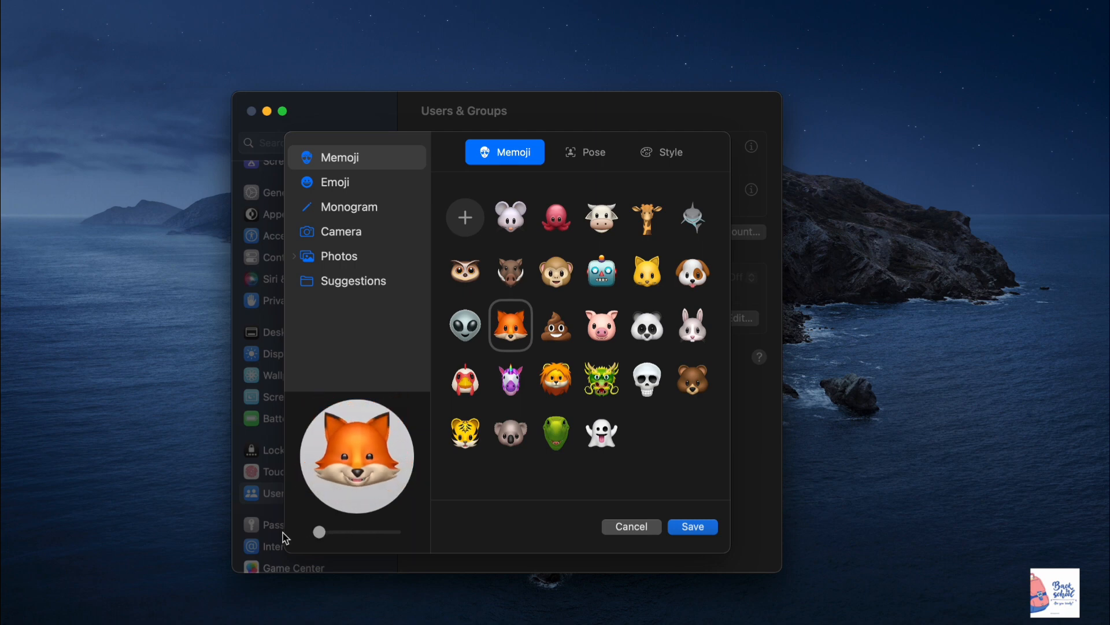
pyautogui.moveTo(319, 532); pyautogui.dragTo(327, 532)
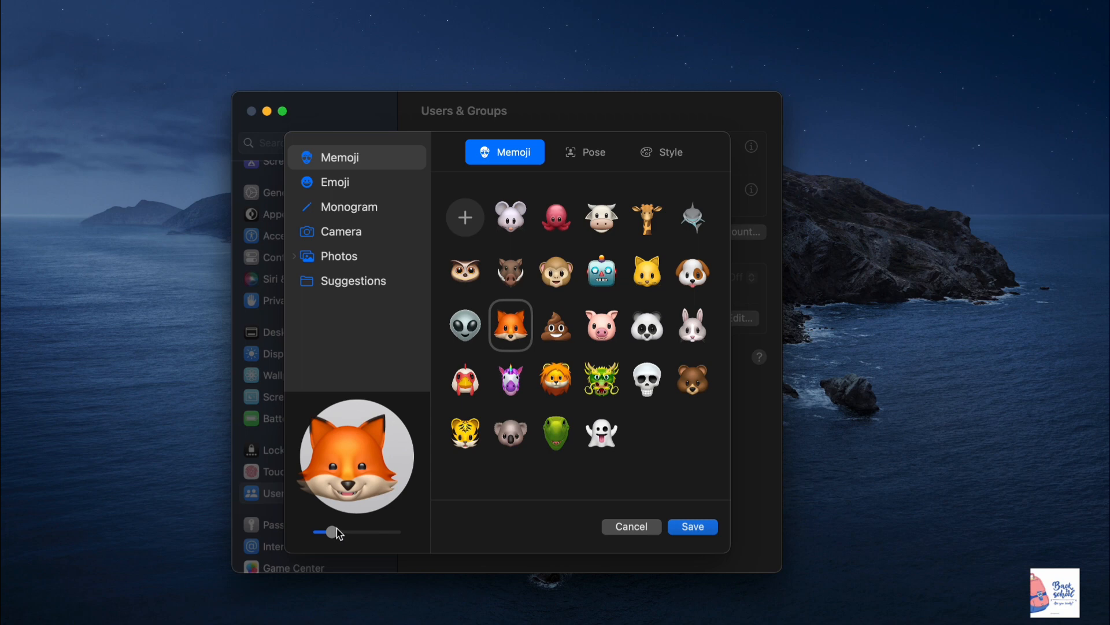
pyautogui.moveTo(333, 532); pyautogui.dragTo(320, 532)
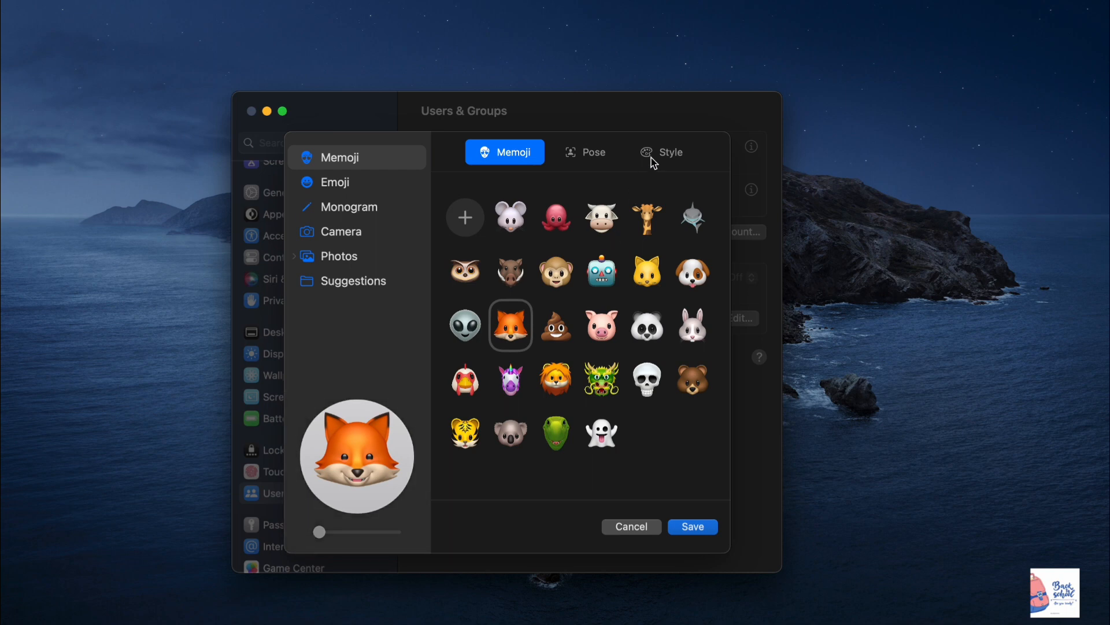
# In Style, try pink and purple, then choose the yellow background and save the picture.
pyautogui.click(660, 152)
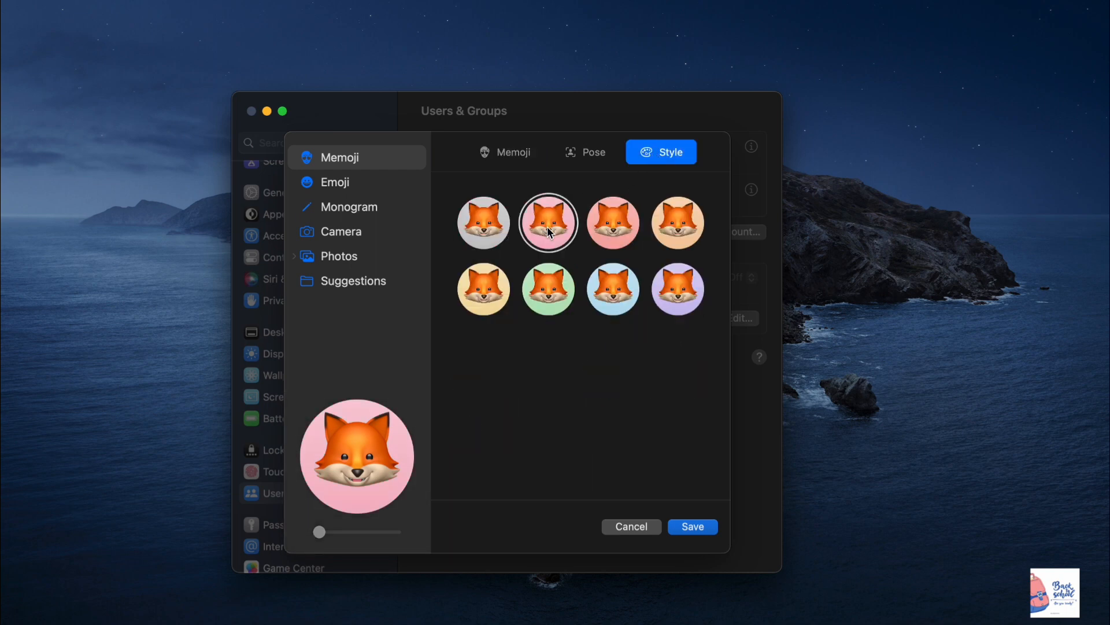
pyautogui.click(677, 288)
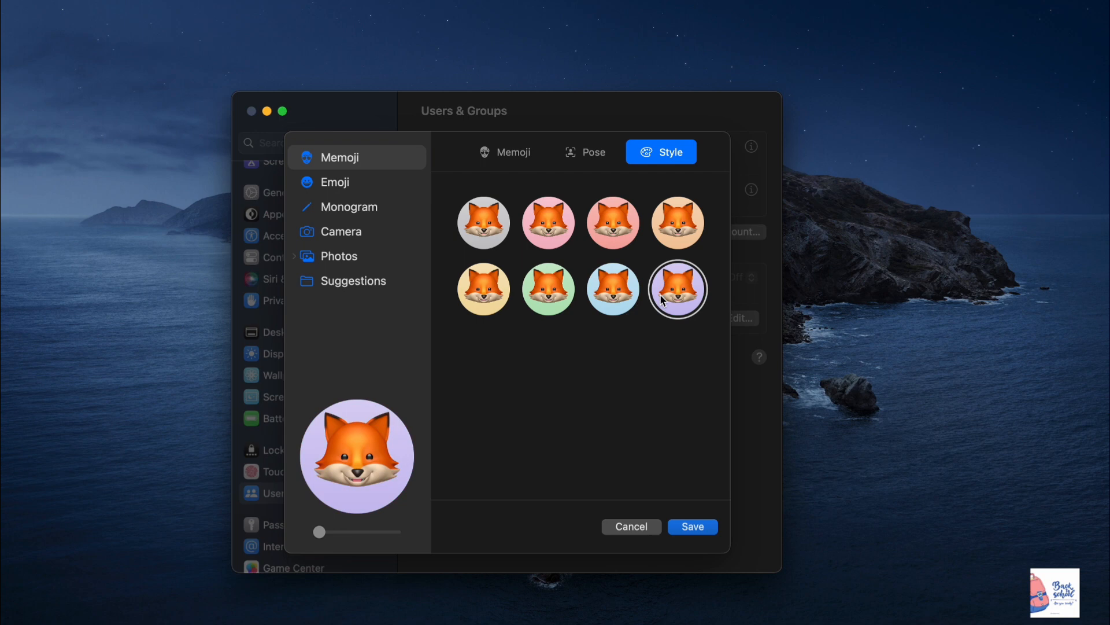
pyautogui.click(483, 288)
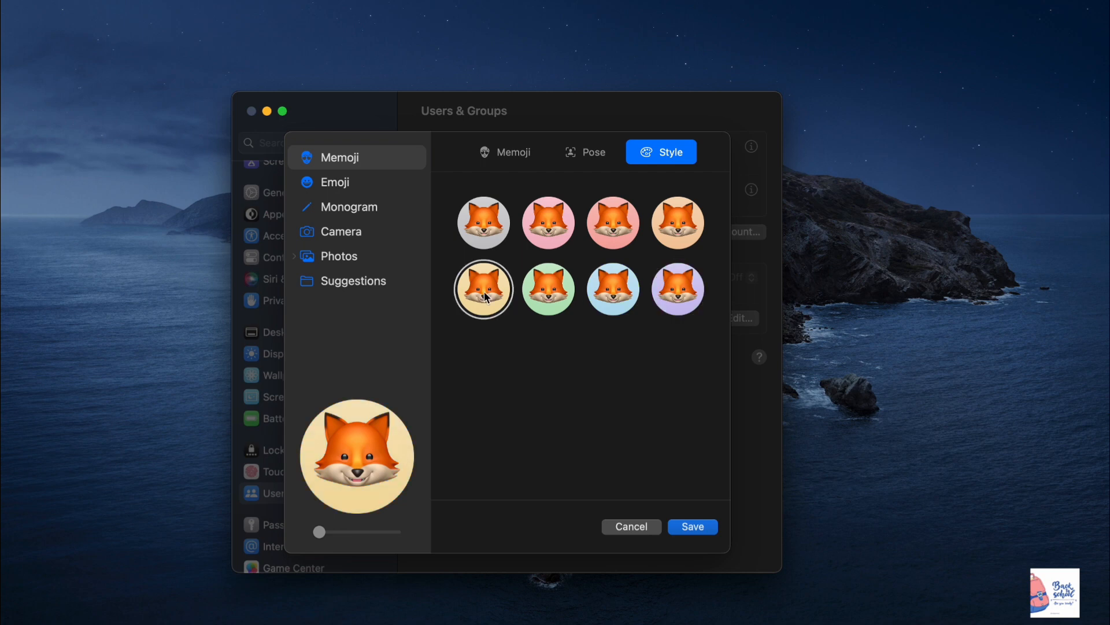
pyautogui.click(691, 527)
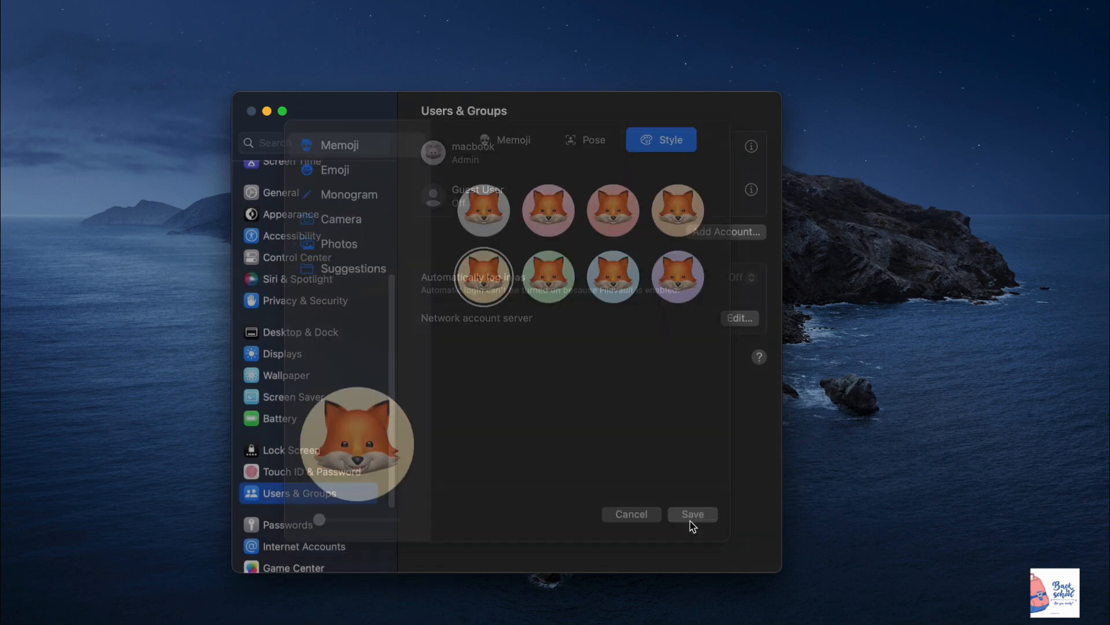
pyautogui.click(692, 514)
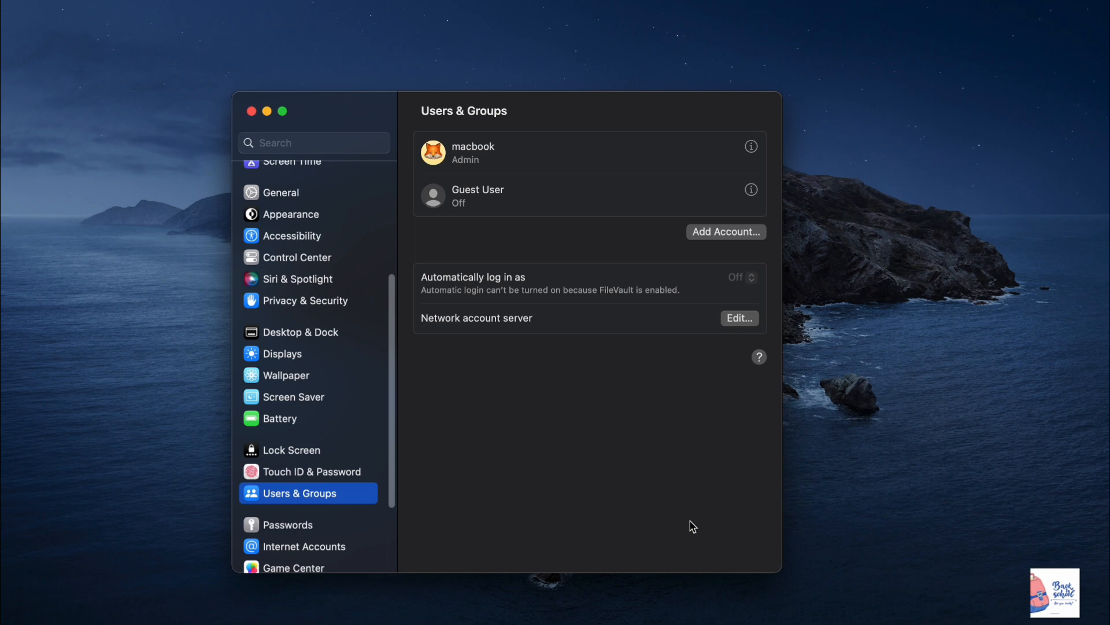